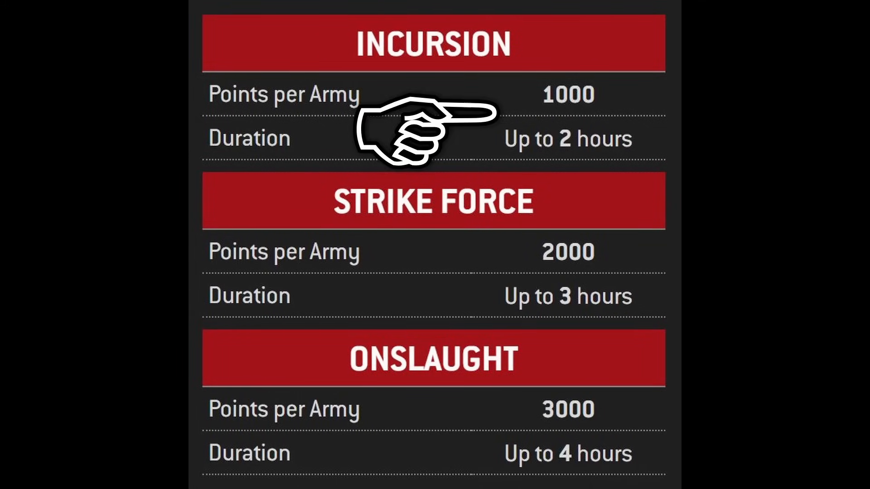
pyautogui.moveTo(427, 278)
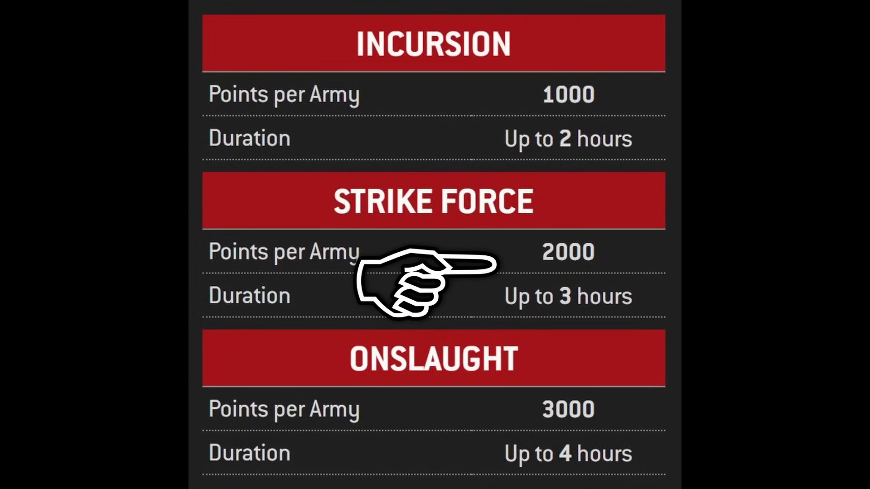